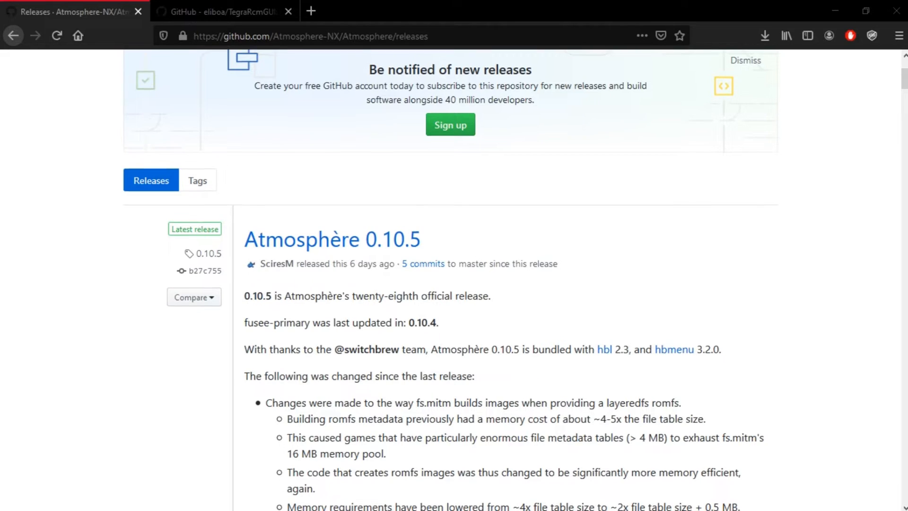
# Download the atmosphere-0.10.5-master zip from the Atmosphère 0.10.5 release assets.
pyautogui.scroll(-3)
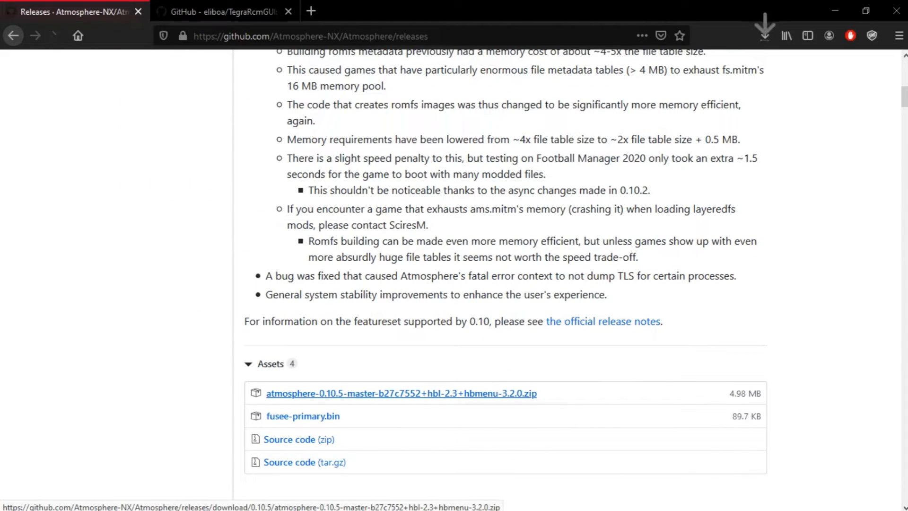
pyautogui.click(401, 393)
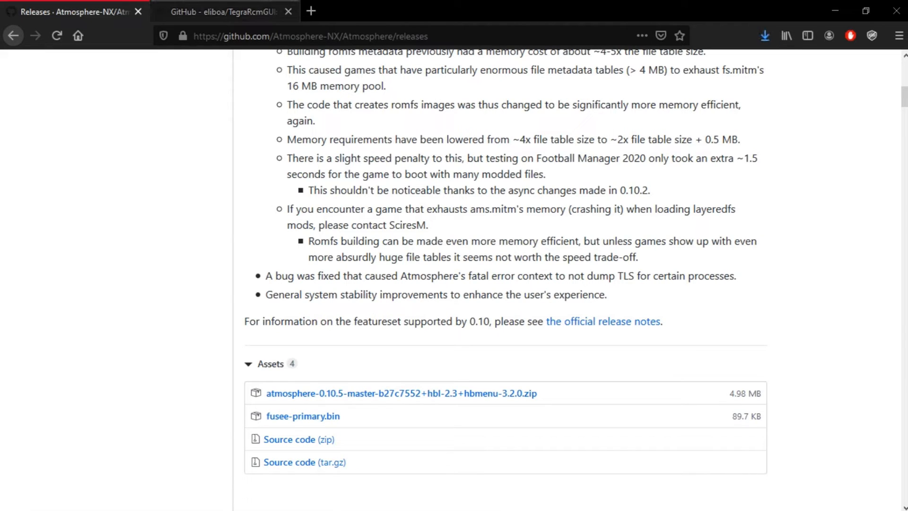
pyautogui.moveTo(223, 11)
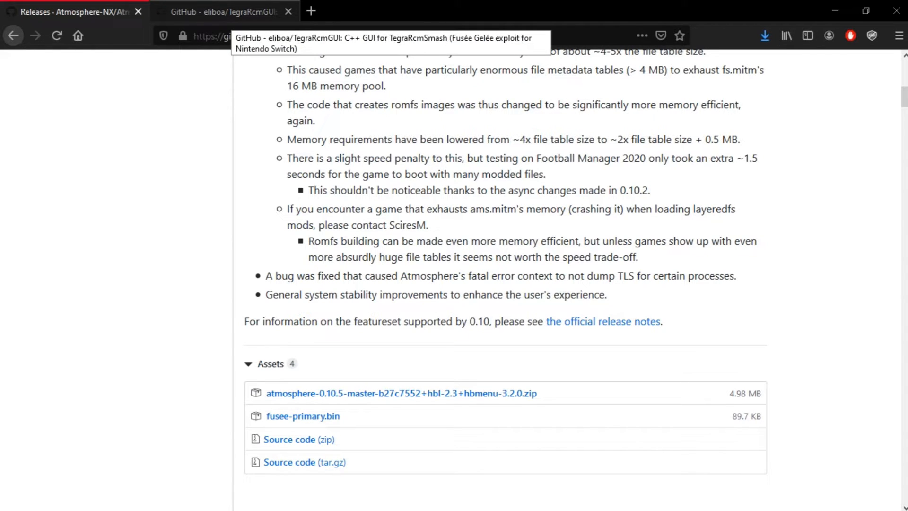
# From the TegraRcmGUI project page, open the latest v2.6 release and scroll to its assets.
pyautogui.click(219, 11)
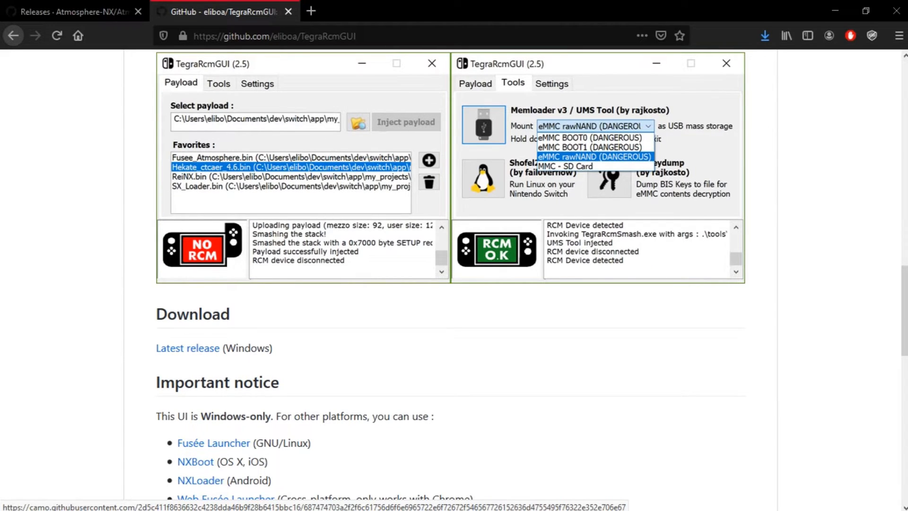
pyautogui.scroll(-3)
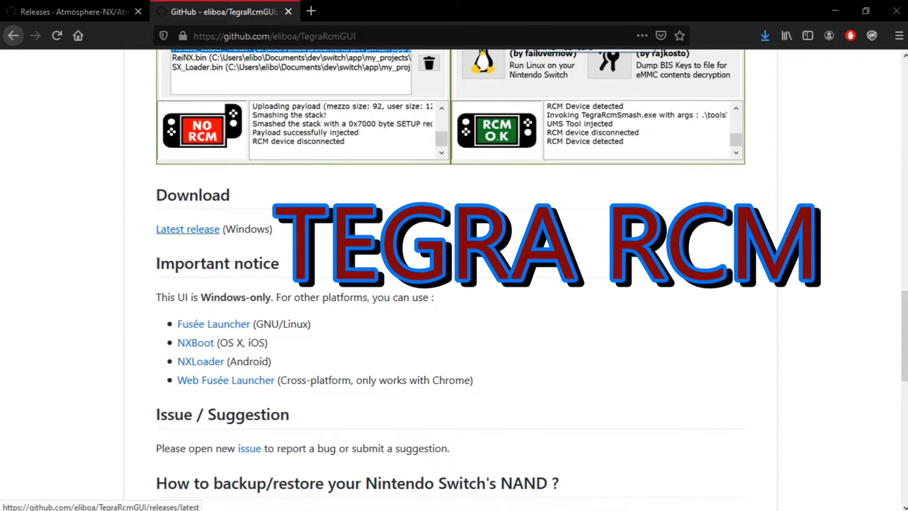
pyautogui.click(187, 229)
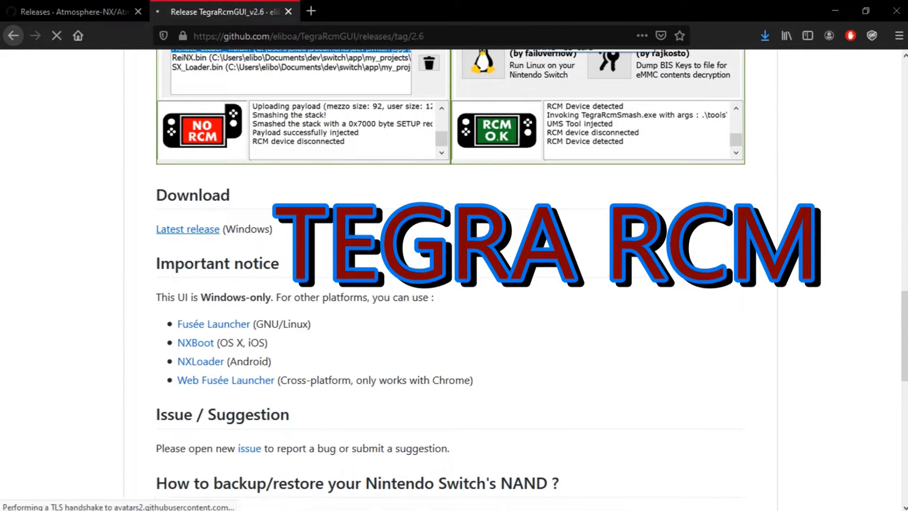
pyautogui.scroll(3)
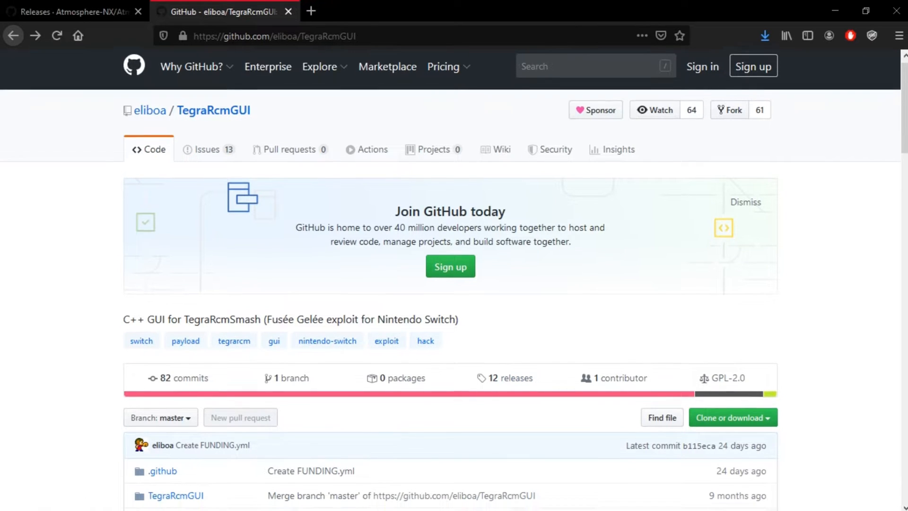
pyautogui.scroll(-3)
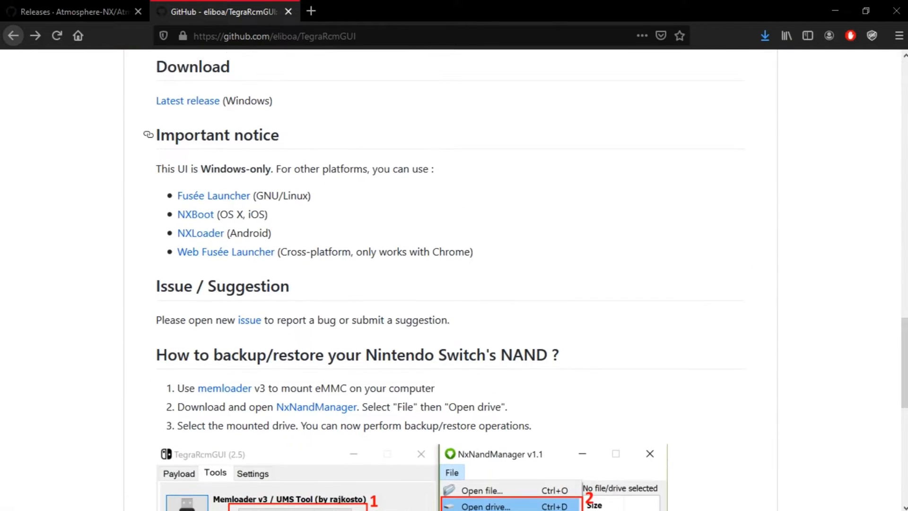
pyautogui.click(187, 100)
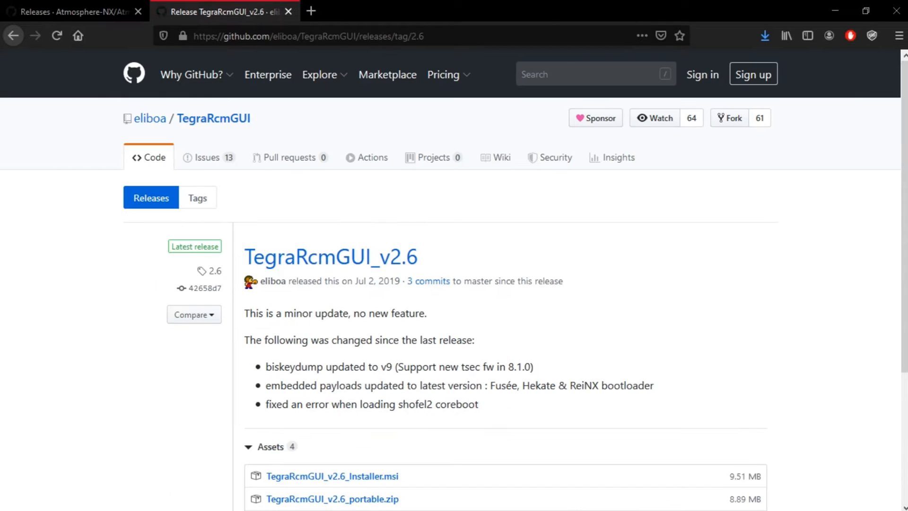
pyautogui.scroll(-3)
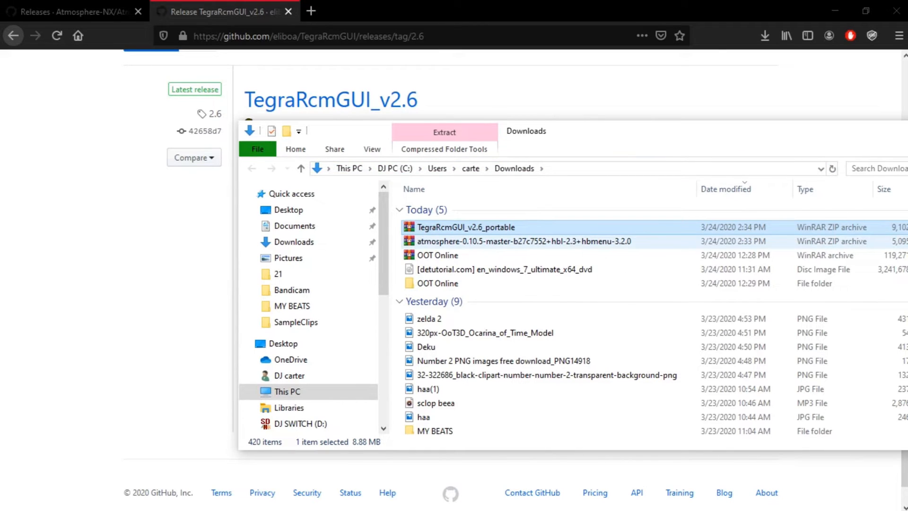
# Extract the atmosphere-0.10.5 zip into its own Downloads folder with WinRAR.
pyautogui.rightClick(521, 240)
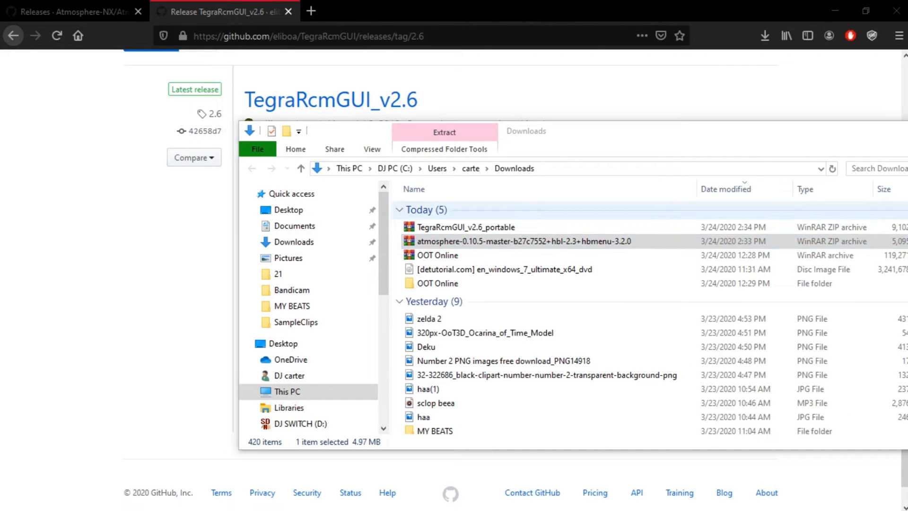
pyautogui.rightClick(465, 226)
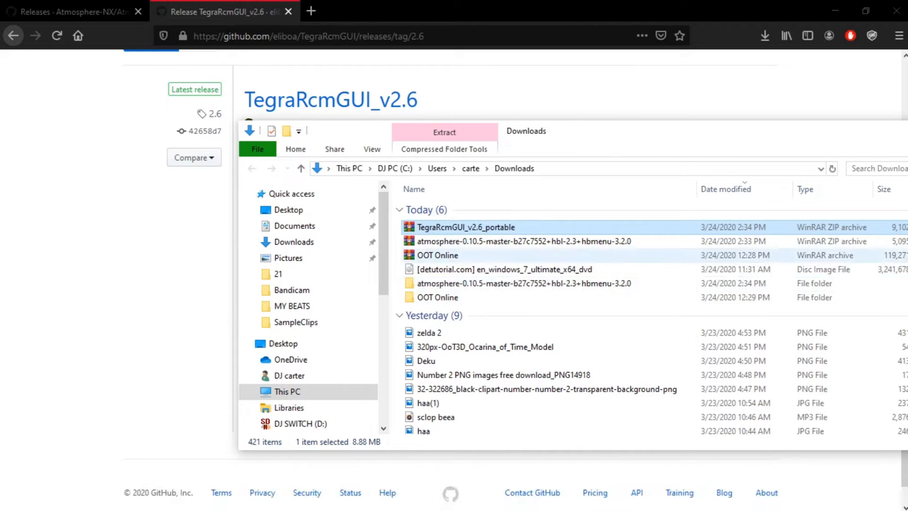
# Open the atmosphere-0.10.5 folder and select all of atmosphere, sept, switch, hbmenu.nro.
pyautogui.doubleClick(524, 283)
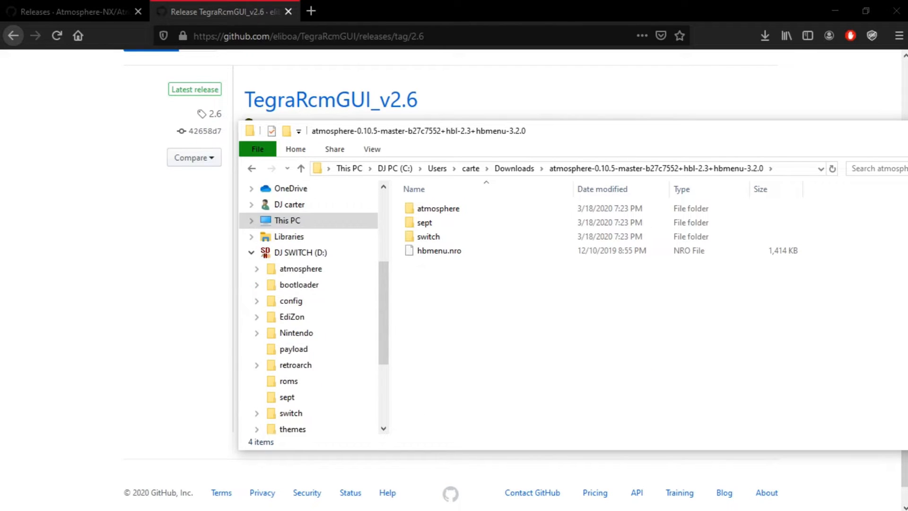
pyautogui.scroll(-3)
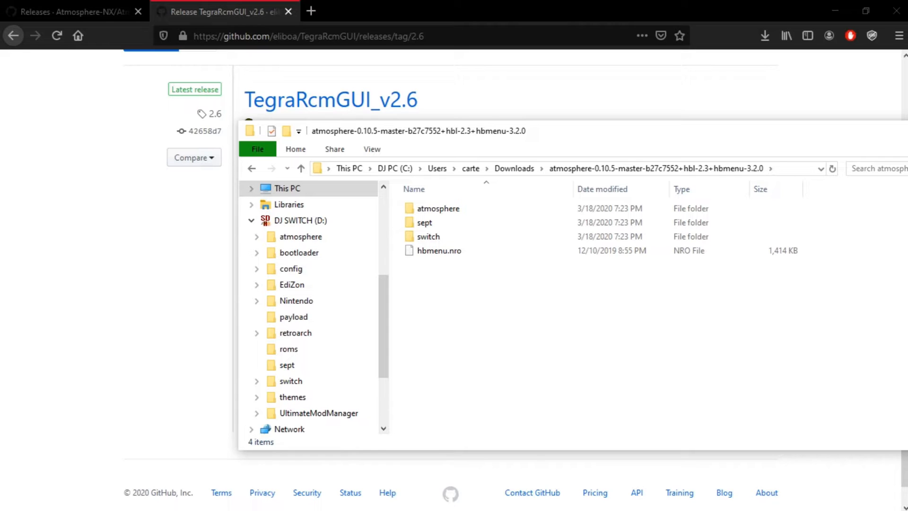
pyautogui.click(291, 268)
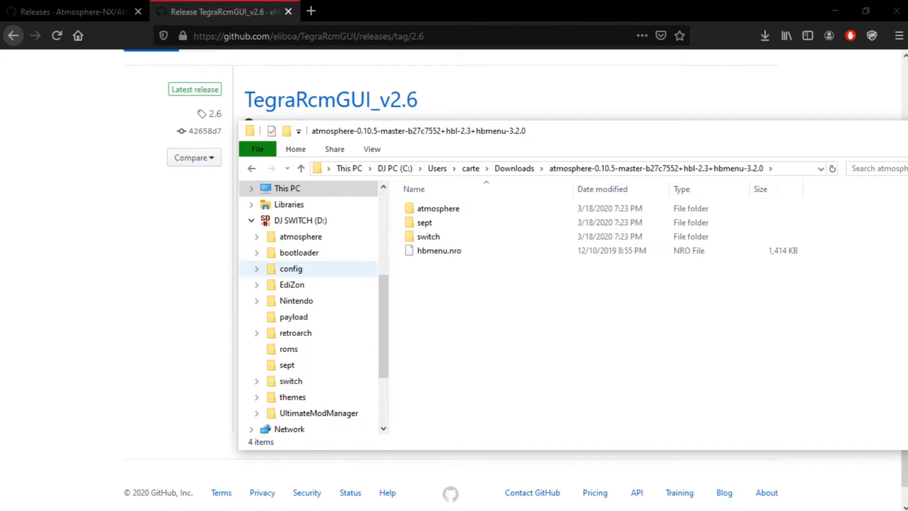
pyautogui.press('ctrl+a')
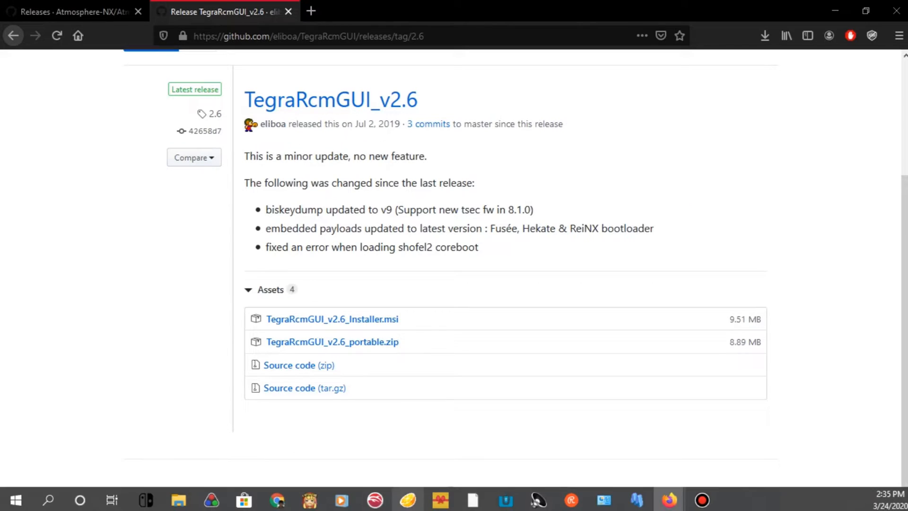
# Scroll the Downloads list to locate the extracted atmosphere-0.10.5 folder.
pyautogui.scroll(-3)
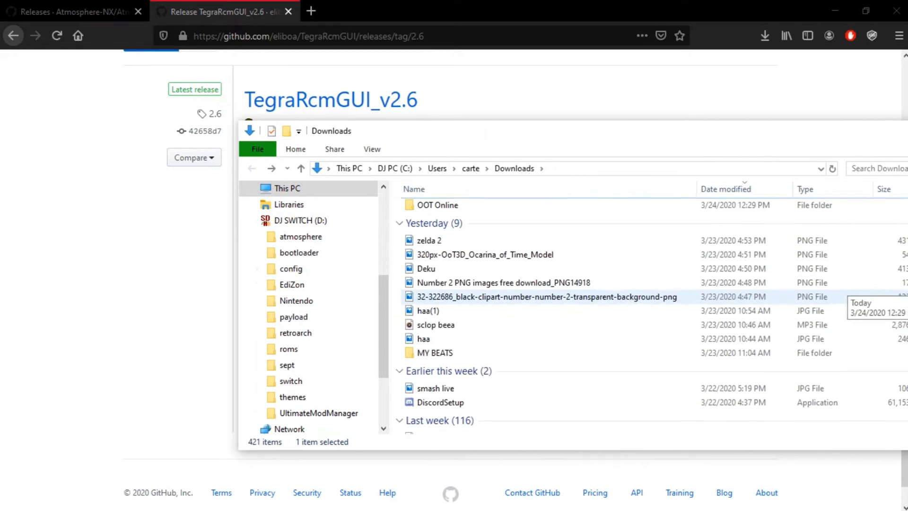
pyautogui.scroll(3)
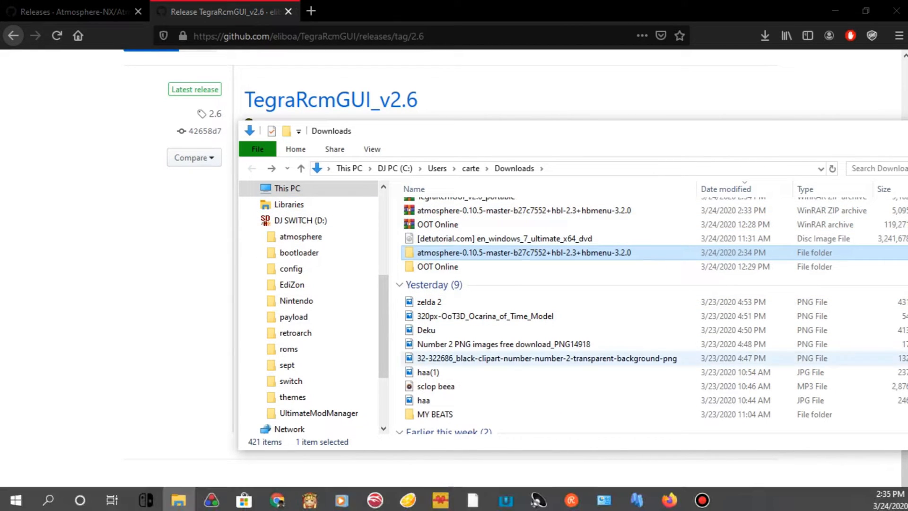
pyautogui.scroll(-3)
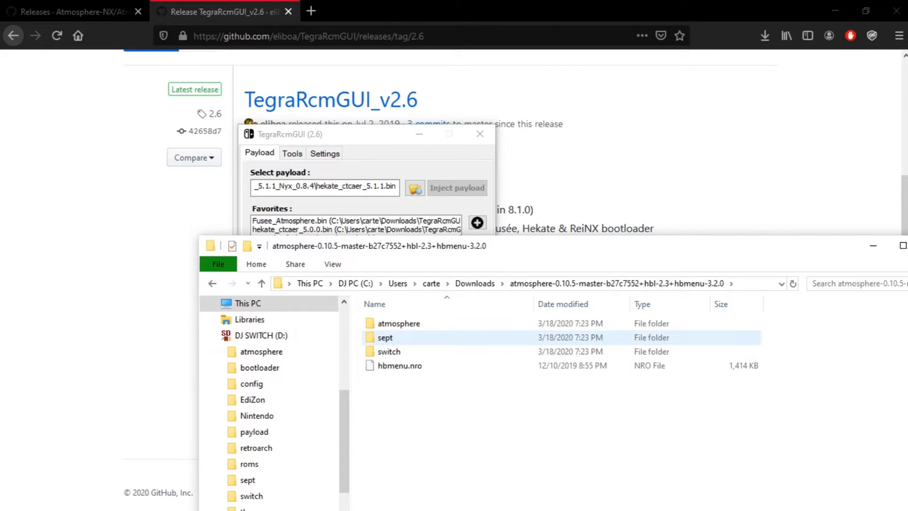
# Open the atmosphere subfolder holding fusee-secondary.bin and reboot_payload.bin.
pyautogui.doubleClick(398, 323)
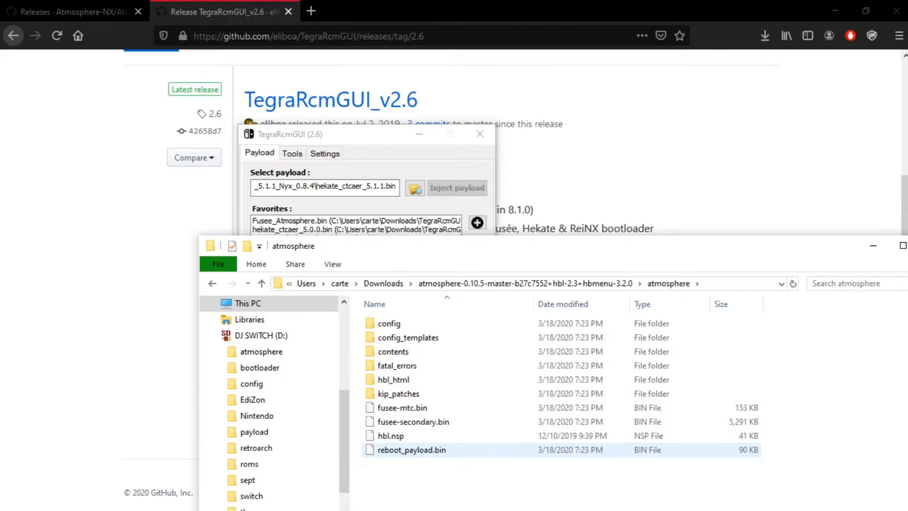
pyautogui.moveTo(410, 450)
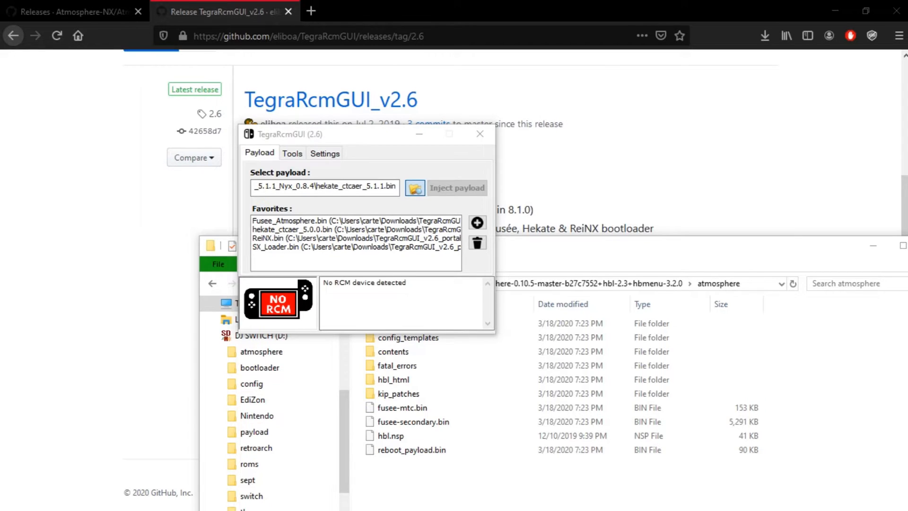
# Load fusee-secondary.bin from Downloads > atmosphere-0.10.5 > atmosphere as the payload.
pyautogui.click(415, 187)
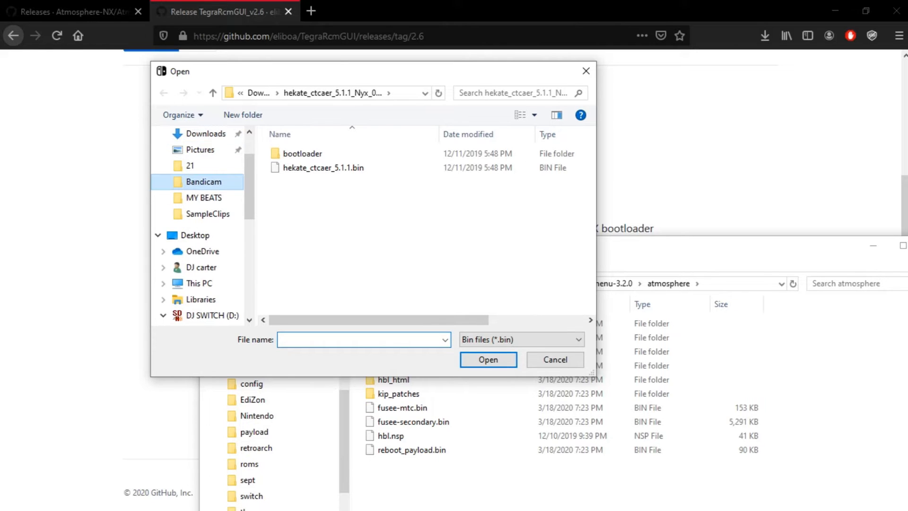
pyautogui.click(204, 181)
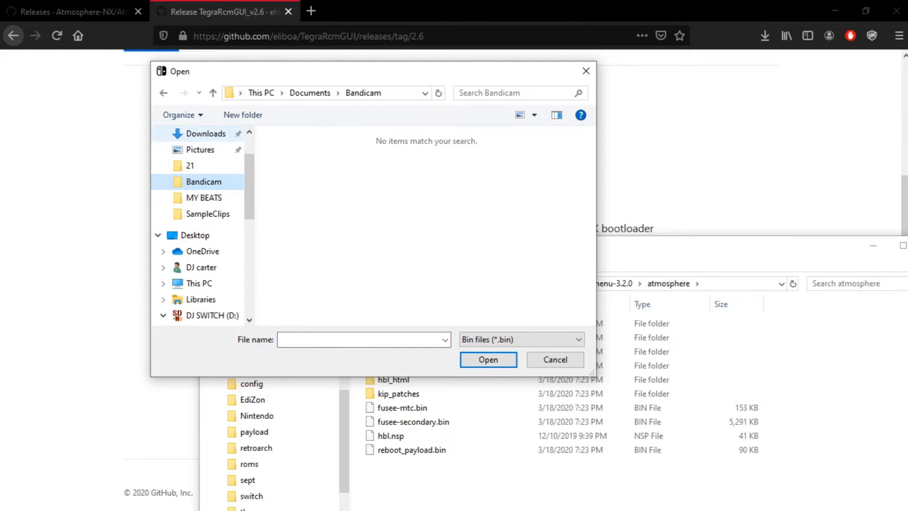
pyautogui.click(206, 133)
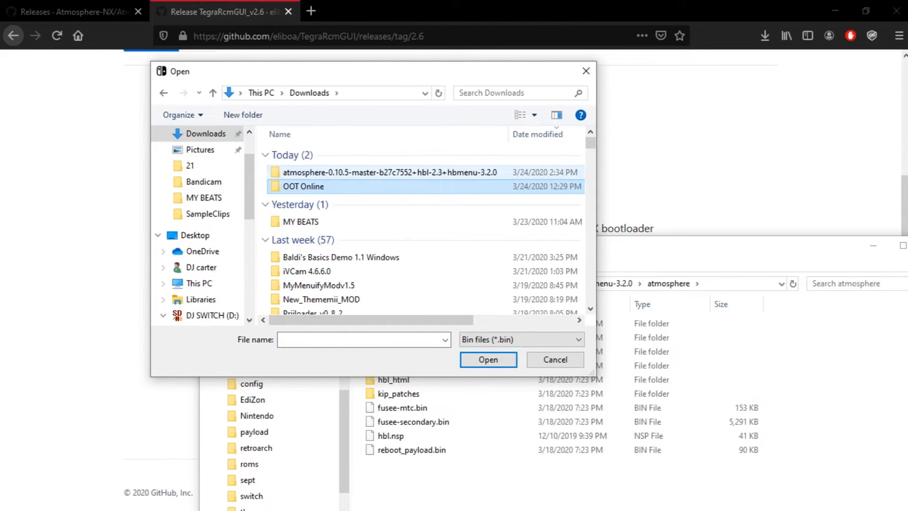
pyautogui.doubleClick(385, 172)
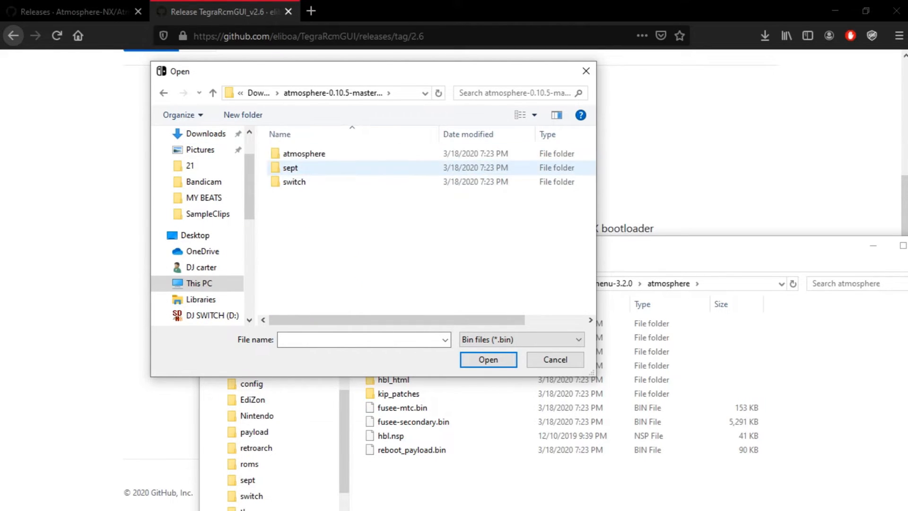
pyautogui.doubleClick(304, 153)
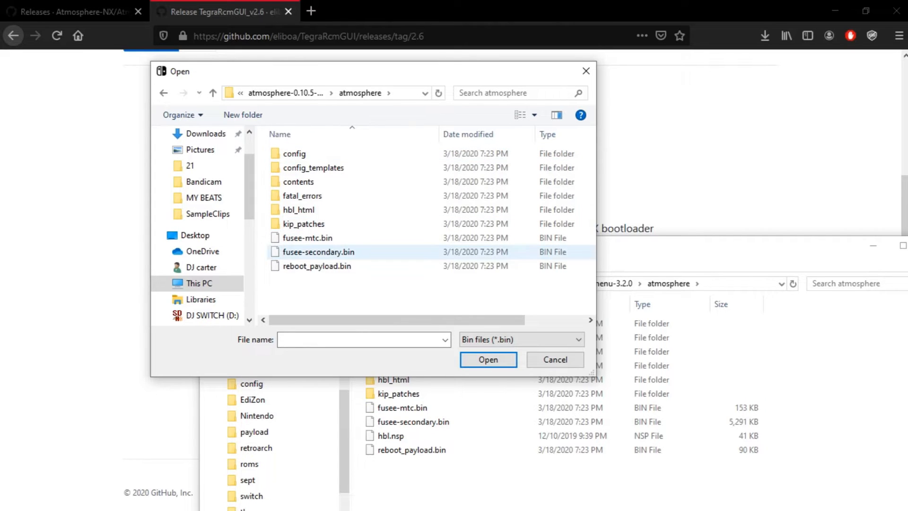
pyautogui.click(488, 359)
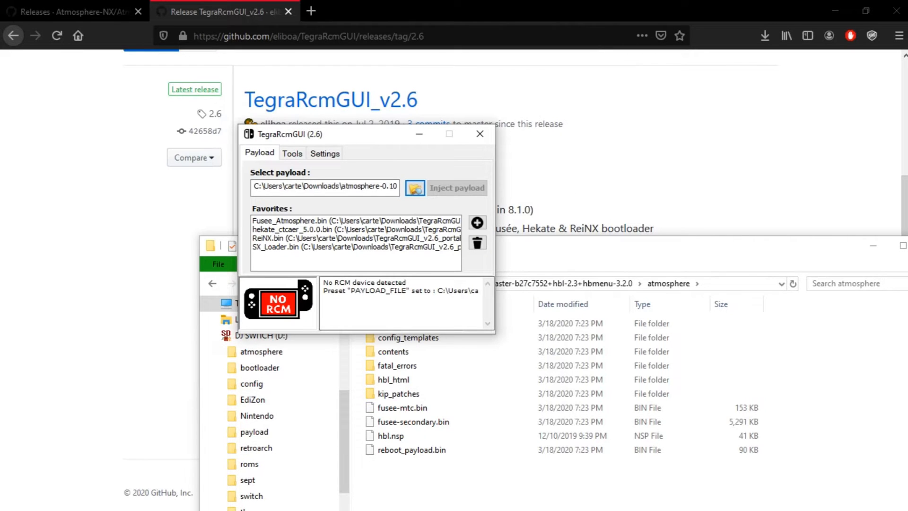